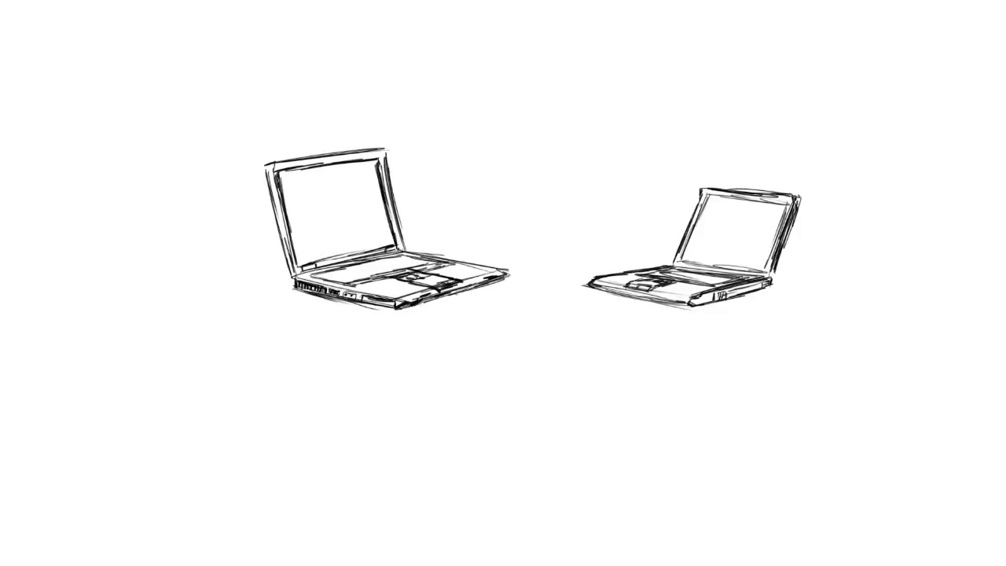
Label the 15" T60 sketch, noting SATA 2 needs Middleton BIOS, 'worry about it latur'
type("15\"T60")
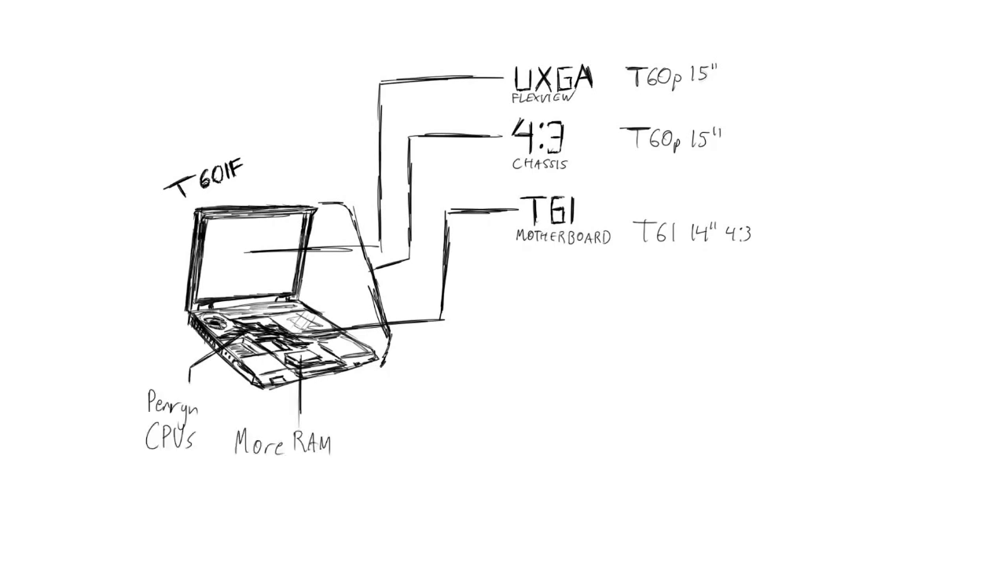
type("SATA 2 (MIDDLETON BIOS NEEDED)")
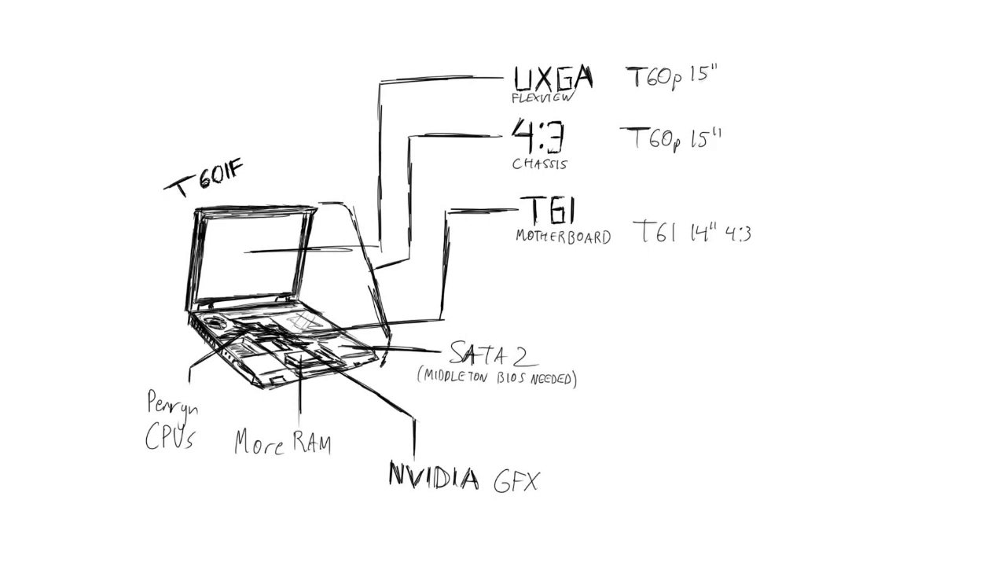
type("EHHH.....")
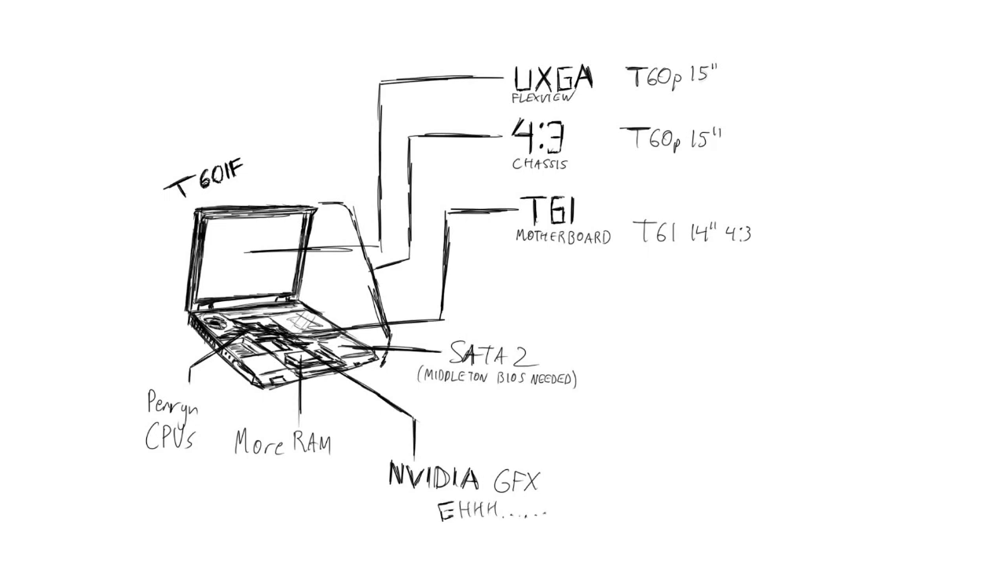
type("WORRY ABOUT IT LATUR")
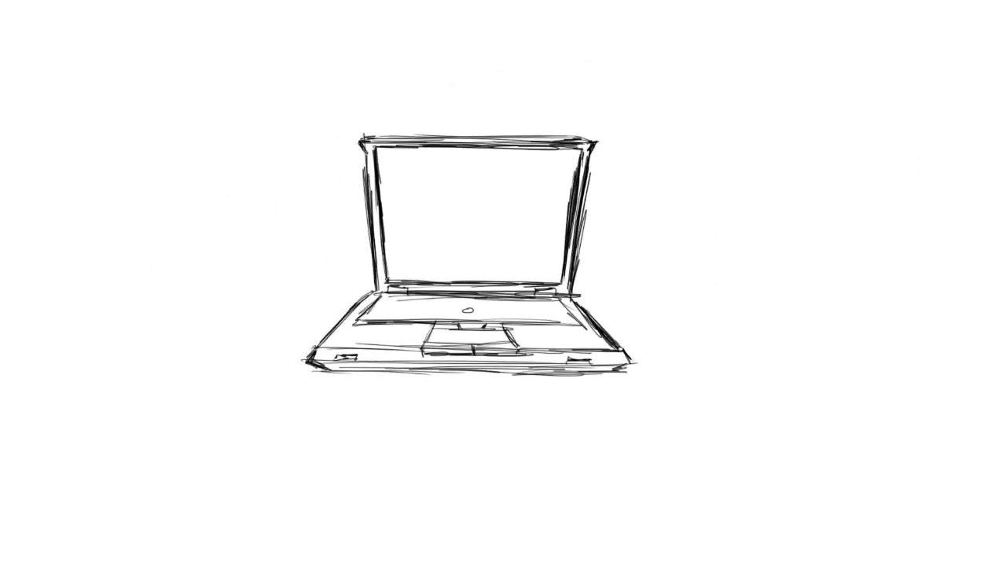
Write the 15" T60 and 15" T60p labels on the new laptop sketch
type("15\"T60")
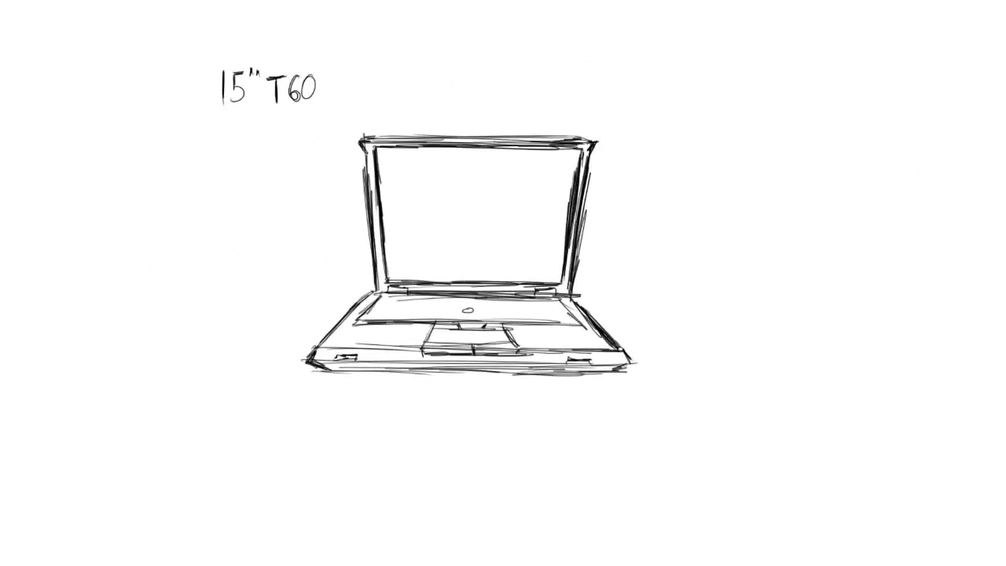
type("15\"T60p")
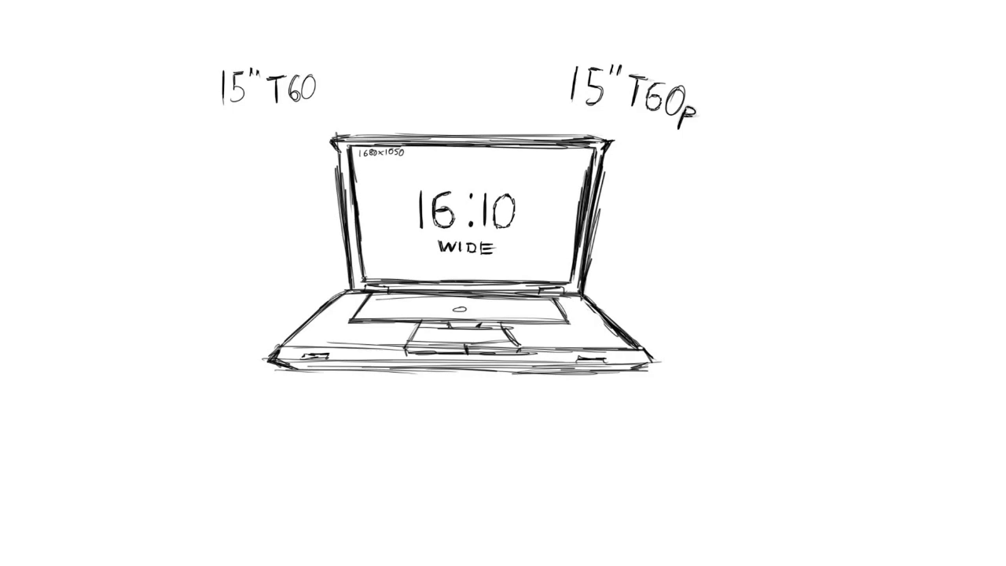
left_click_drag(283, 142, 645, 425)
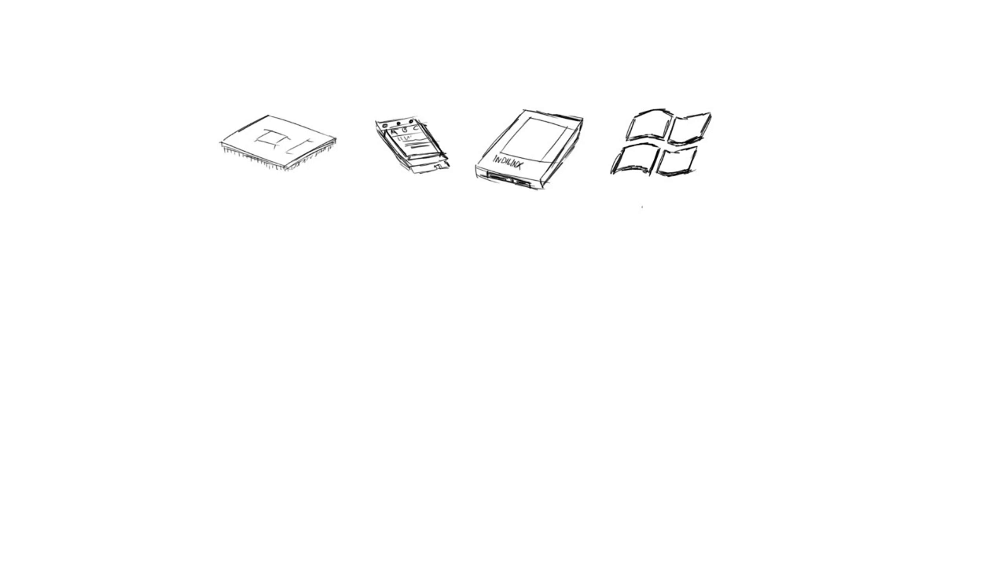
Write CPU upgrades T9300-2.5GHz and X9000-3.0GHz under the CPU label
type("CPU")
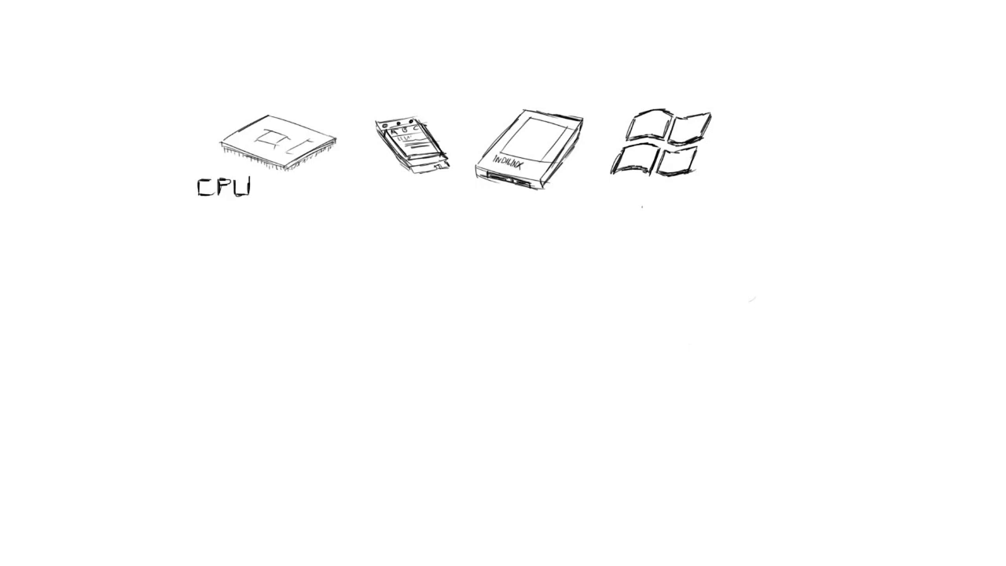
type("T9300-2.5GHz")
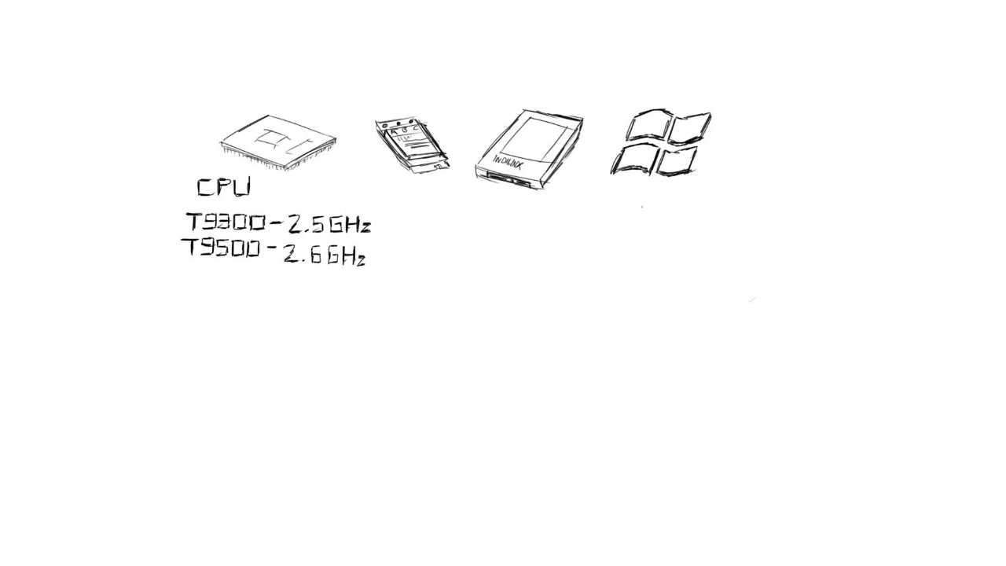
type("X9000 - 3.0GHz")
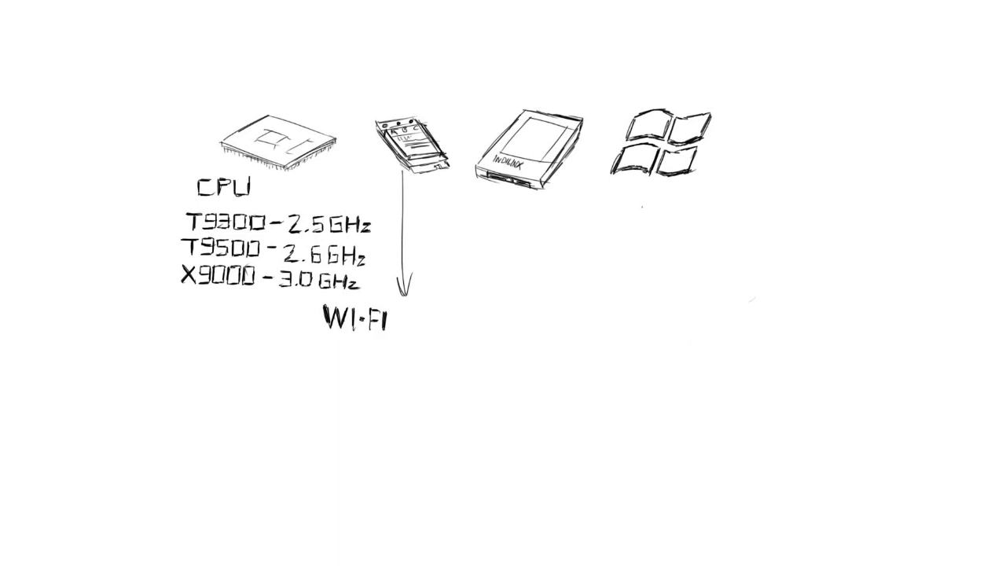
List Intel 5100, 5300, 6205 and 6300 Wi-Fi cards and label the logo SLIC 2.1
type("INTEL 5100")
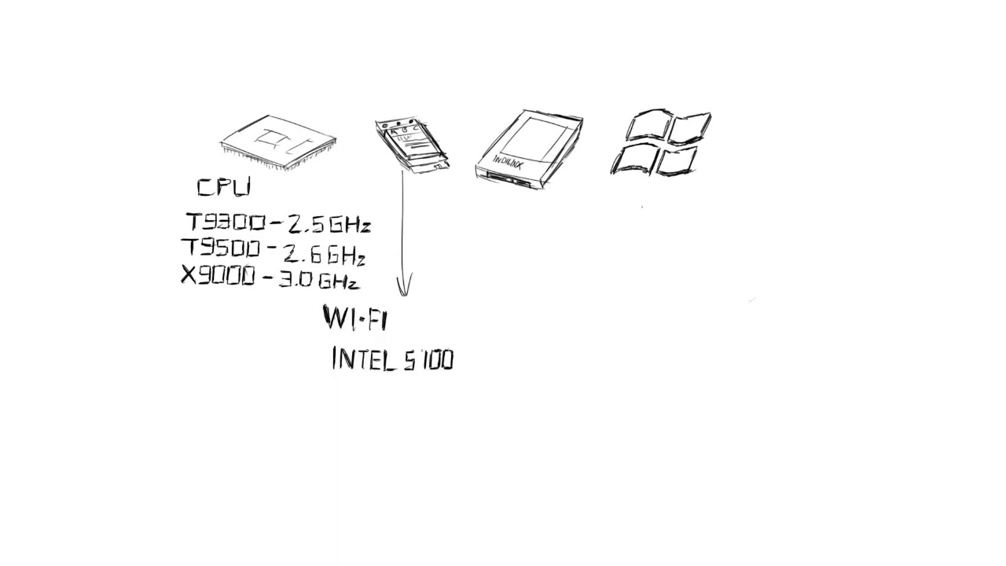
type("INTEL 5300")
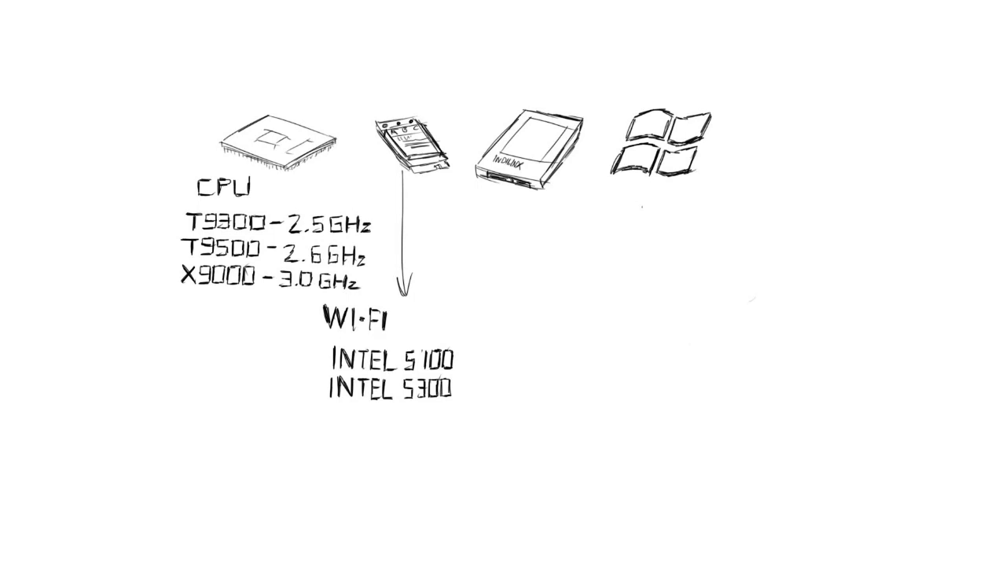
type("INTEL 6205")
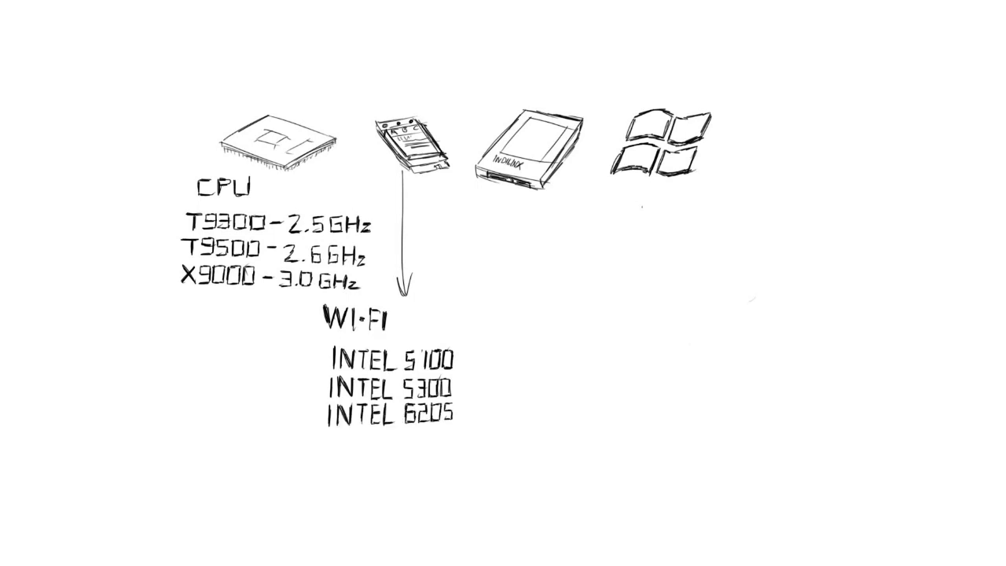
type("INTEL 6300")
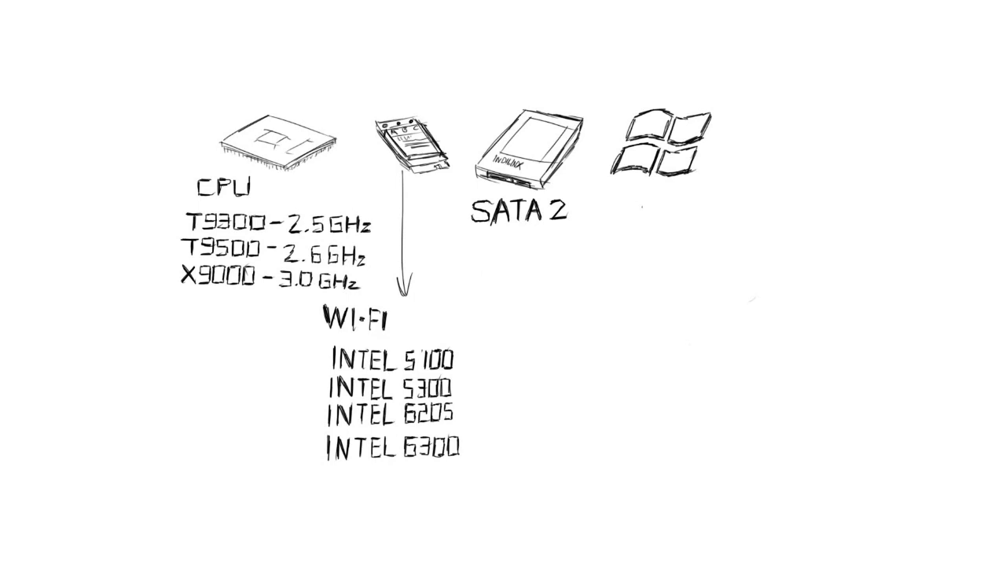
type("SLIC 2.1")
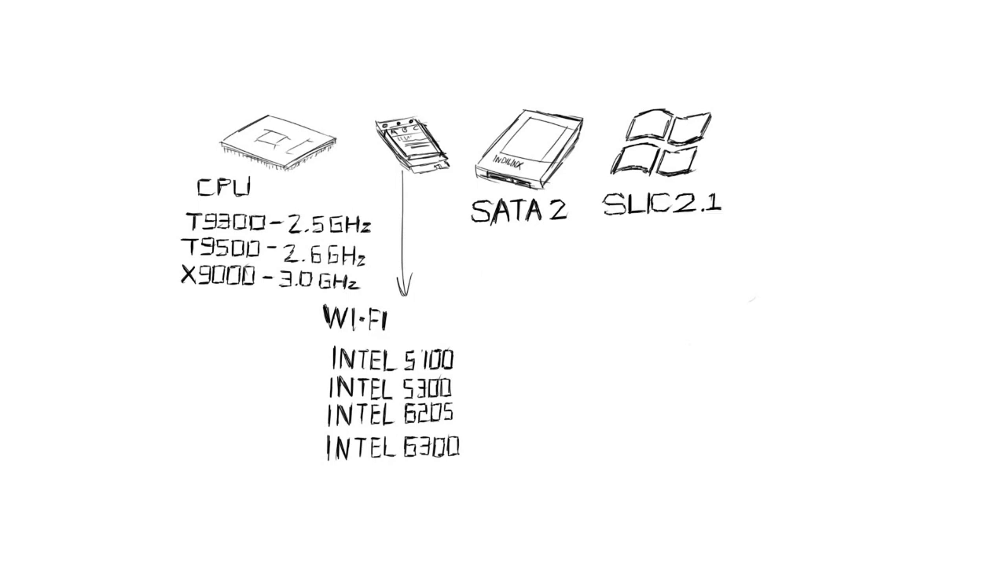